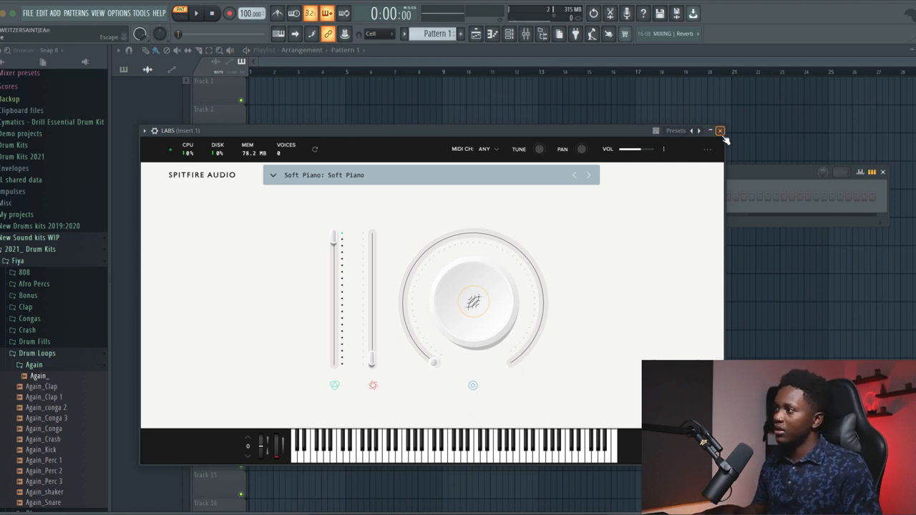
- Audition the LABS Soft Piano preset and close the LABS plugin window
{"action": "left_click", "coordinate": [721, 131]}
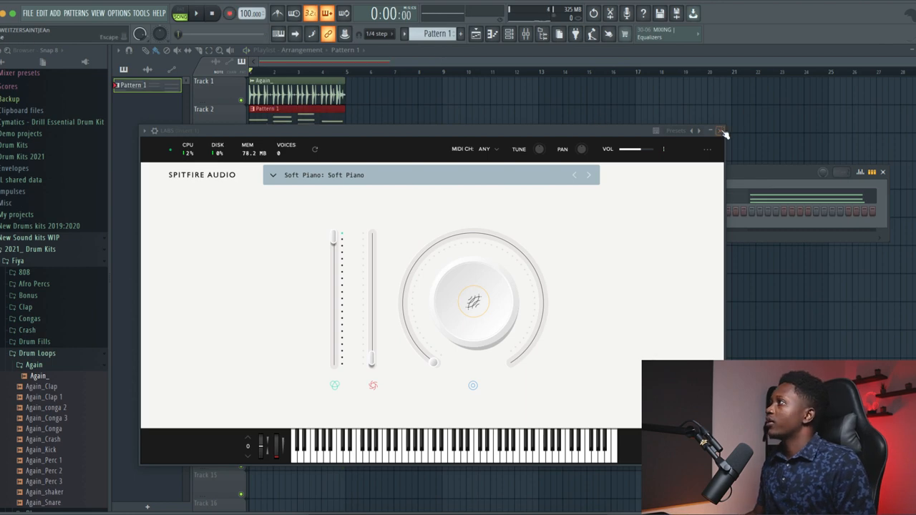
{"action": "left_click", "coordinate": [722, 130]}
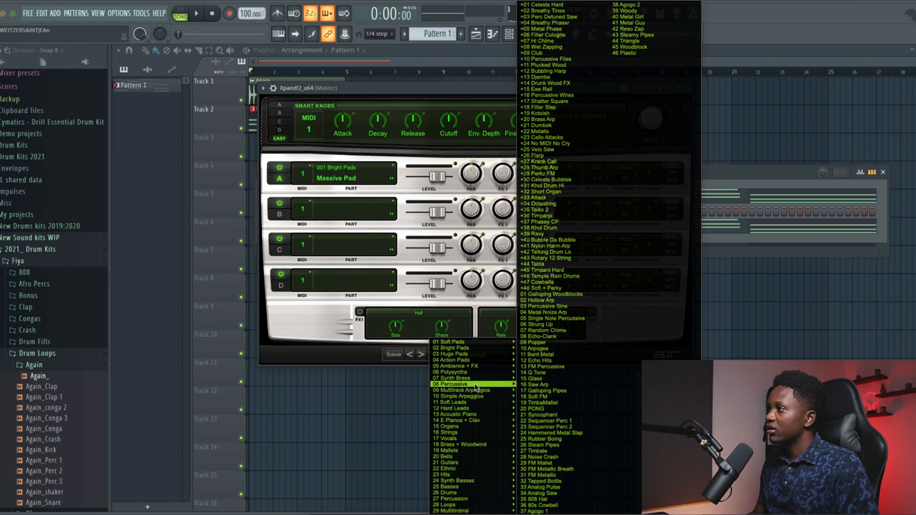
- Load the Massive Pad patch from Bright Pads into Xpand!2 part A
{"action": "left_click", "coordinate": [461, 406]}
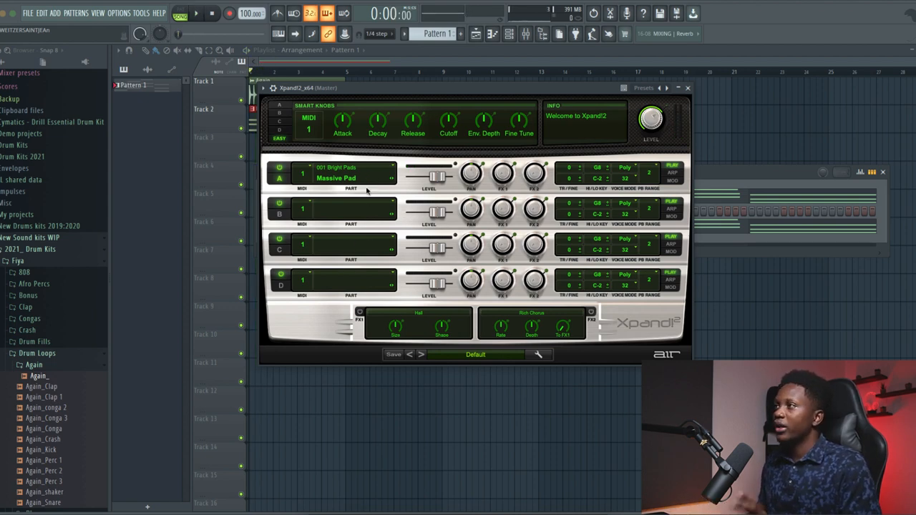
{"action": "mouse_move", "coordinate": [389, 209]}
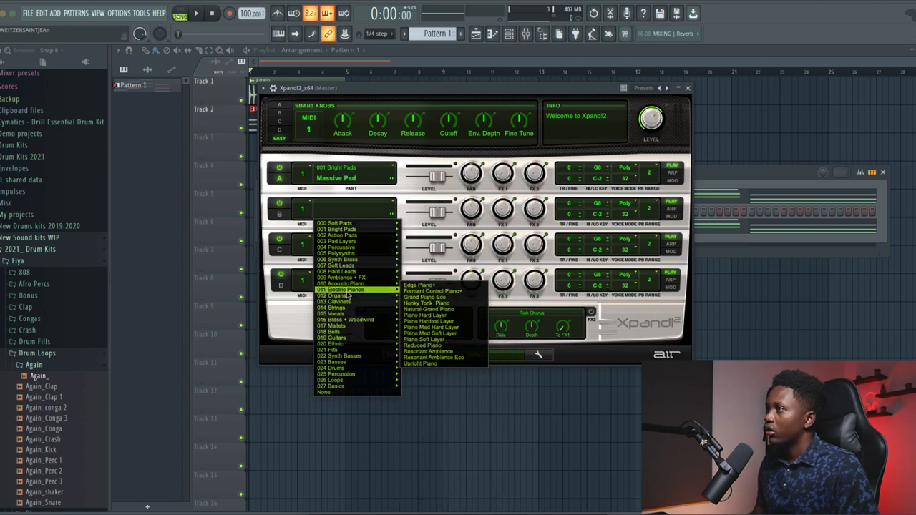
{"action": "mouse_move", "coordinate": [344, 283]}
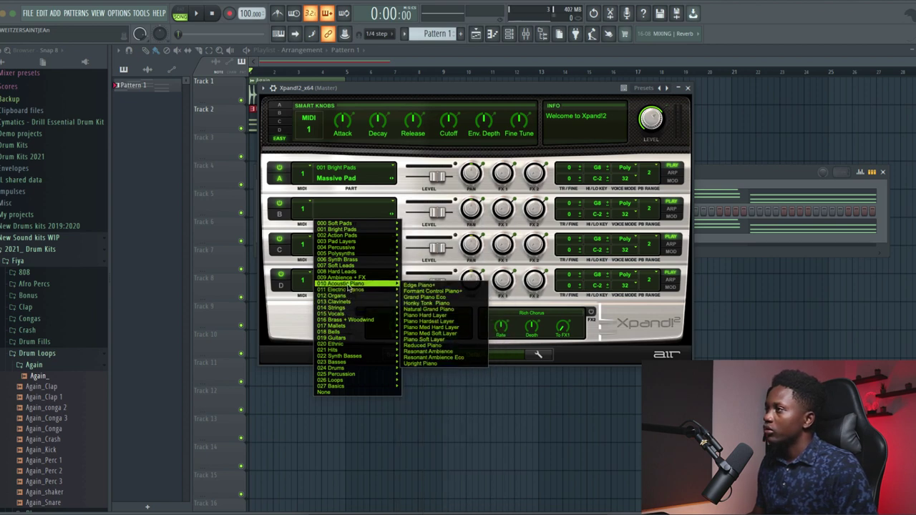
- Load Honky Tonk Piano into part B and lower its level under the pad
{"action": "left_click", "coordinate": [421, 303]}
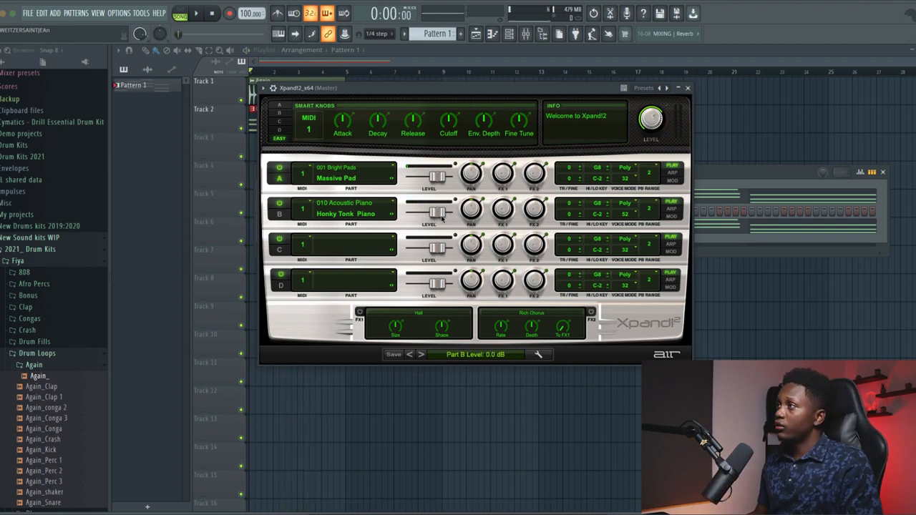
{"action": "left_click_drag", "start_coordinate": [441, 215], "coordinate": [427, 214]}
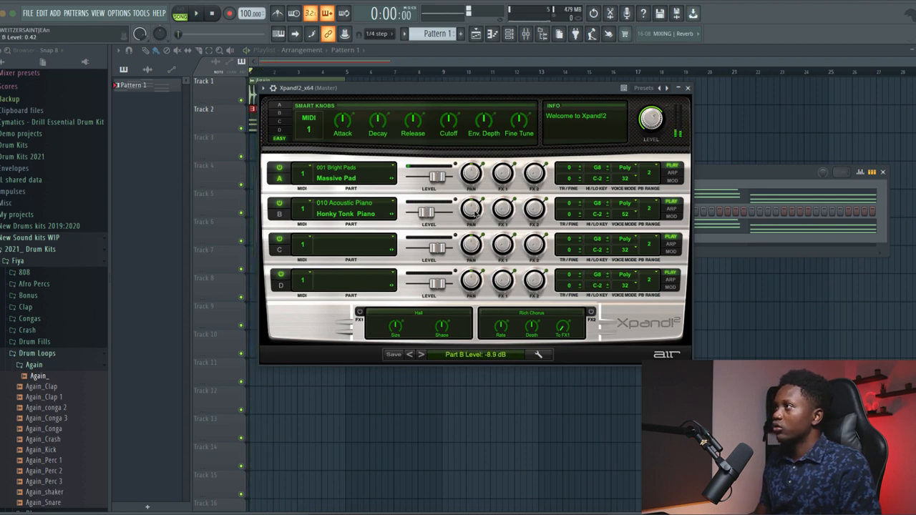
{"action": "left_click_drag", "start_coordinate": [473, 209], "coordinate": [475, 204]}
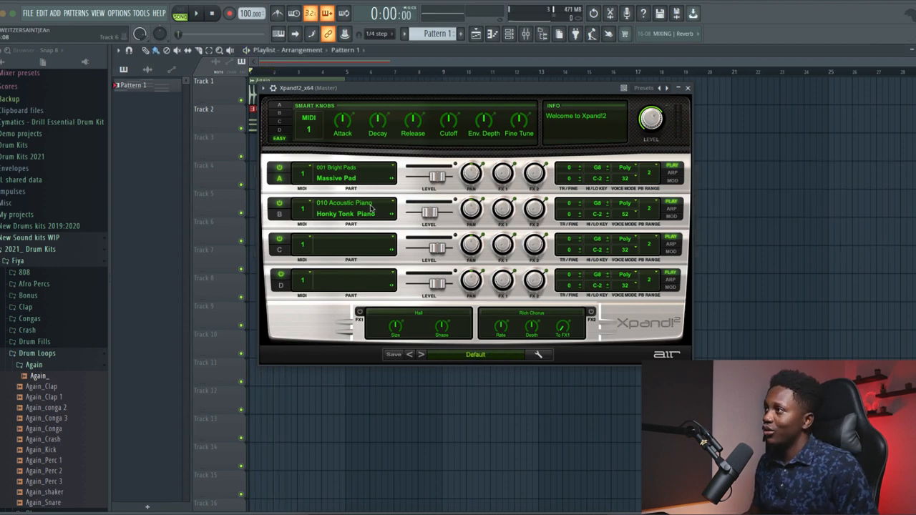
- Load a guitar patch into part C, adjust its level, and close Xpand!2
{"action": "left_click", "coordinate": [344, 246]}
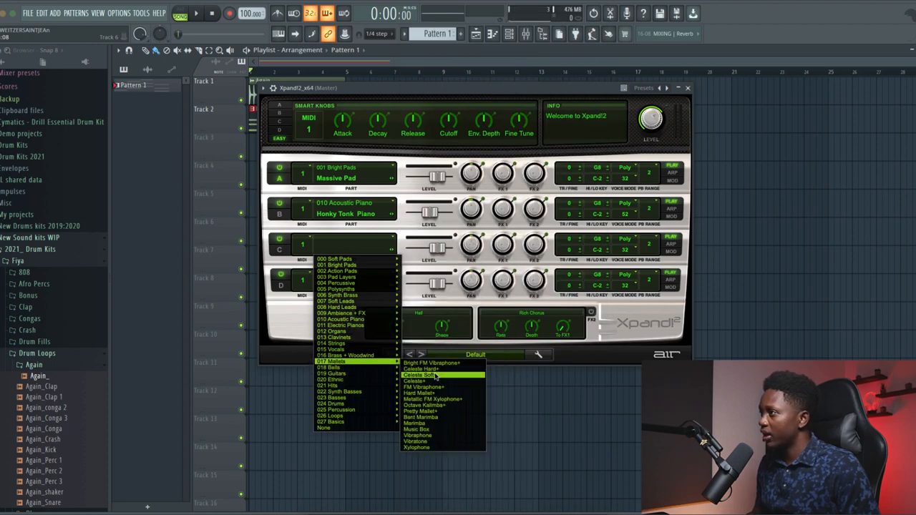
{"action": "left_click", "coordinate": [418, 372]}
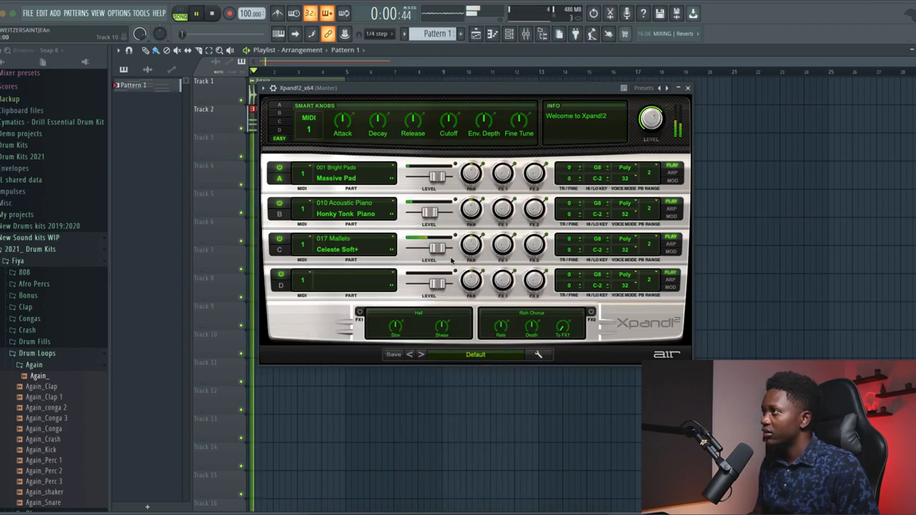
{"action": "left_click_drag", "start_coordinate": [430, 249], "coordinate": [430, 241]}
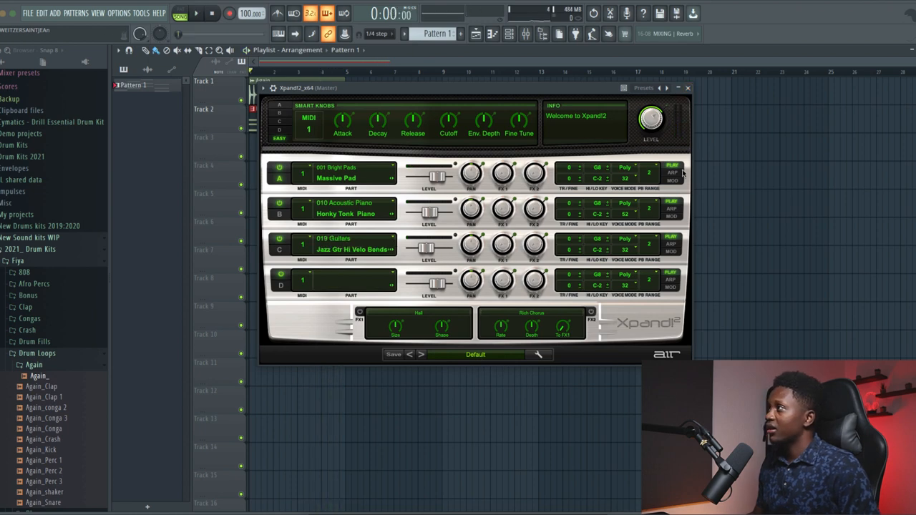
{"action": "mouse_move", "coordinate": [678, 150]}
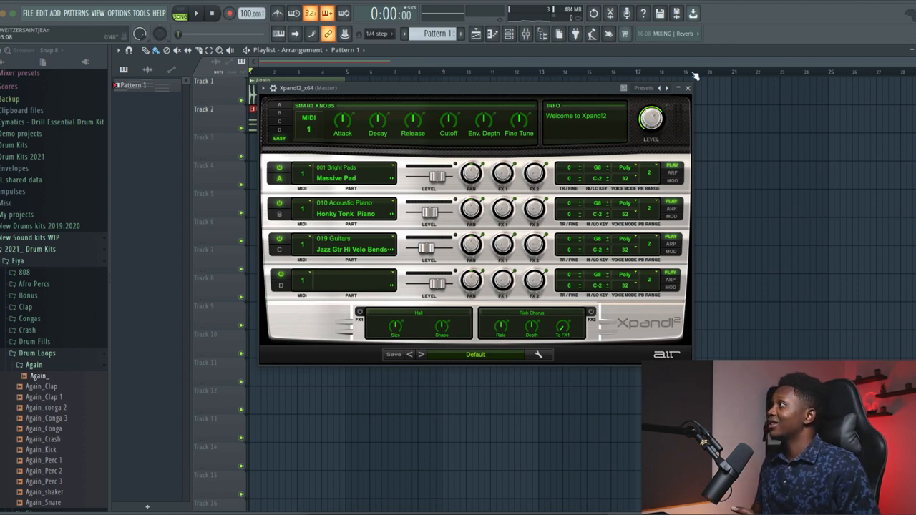
{"action": "left_click", "coordinate": [696, 89]}
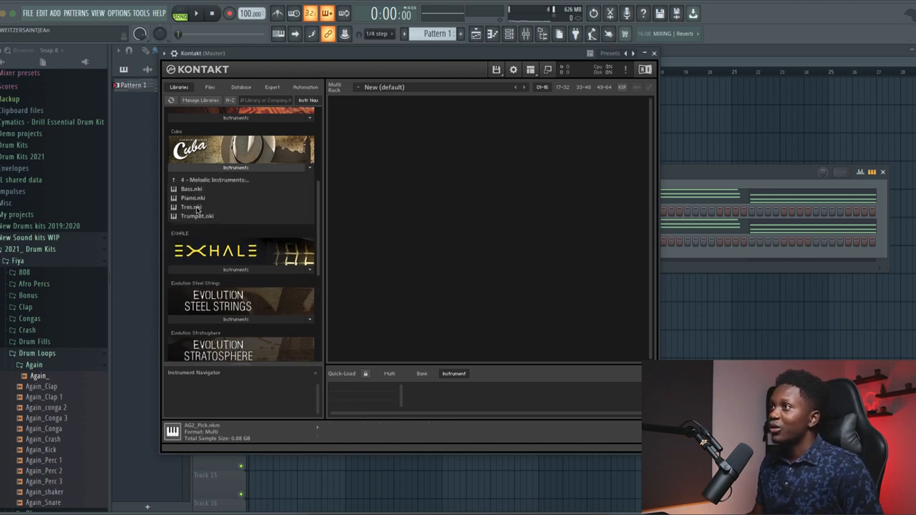
- Load an instrument from Kontakt's Libraries tab by double-clicking it
{"action": "left_click", "coordinate": [197, 215]}
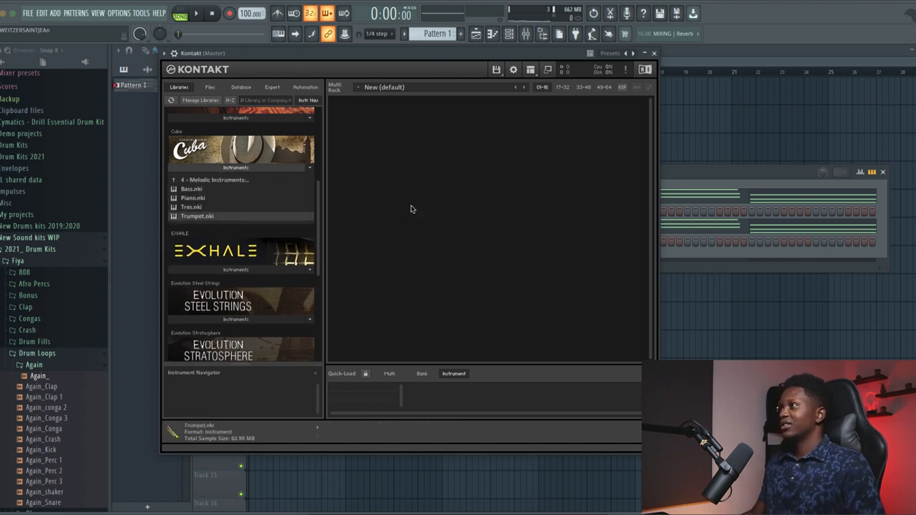
{"action": "double_click", "coordinate": [198, 214]}
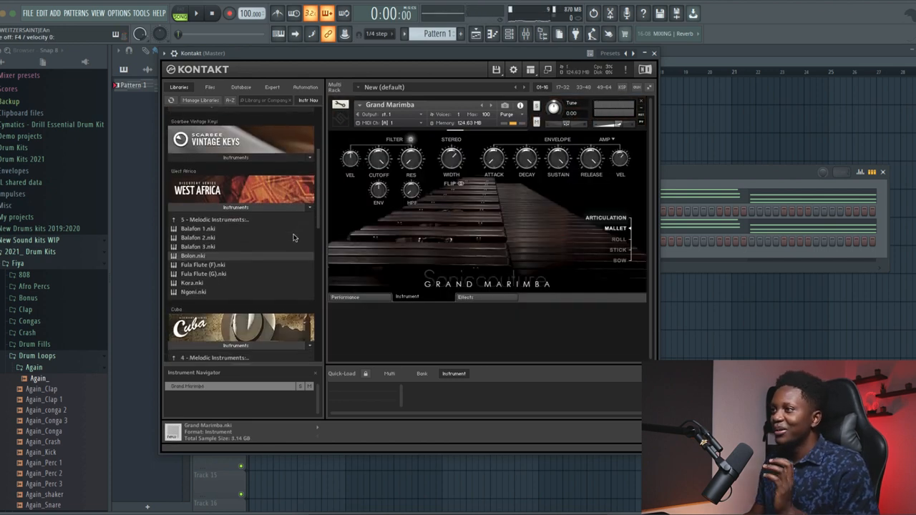
- Try a Soul Sessions synth preset in Kontakt, then close the project without saving
{"action": "scroll", "scroll_direction": "down", "scroll_amount": 3}
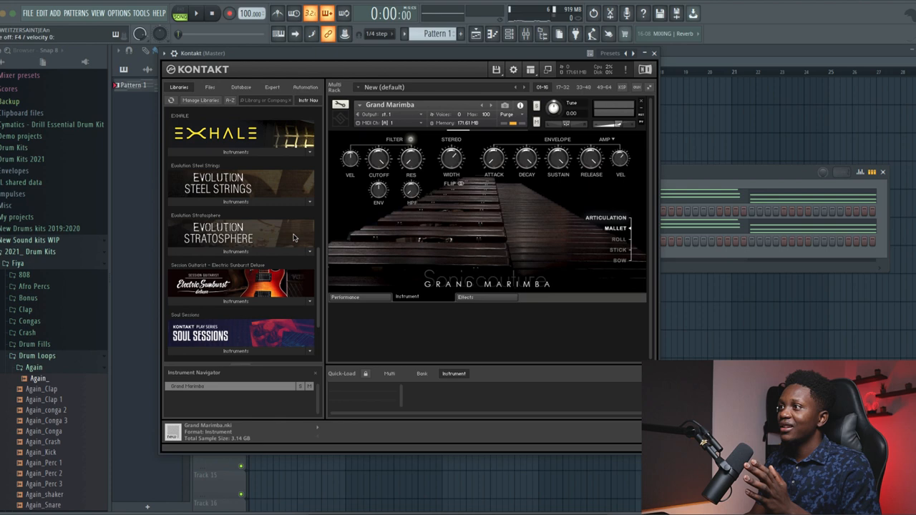
{"action": "scroll", "scroll_direction": "down", "scroll_amount": 3}
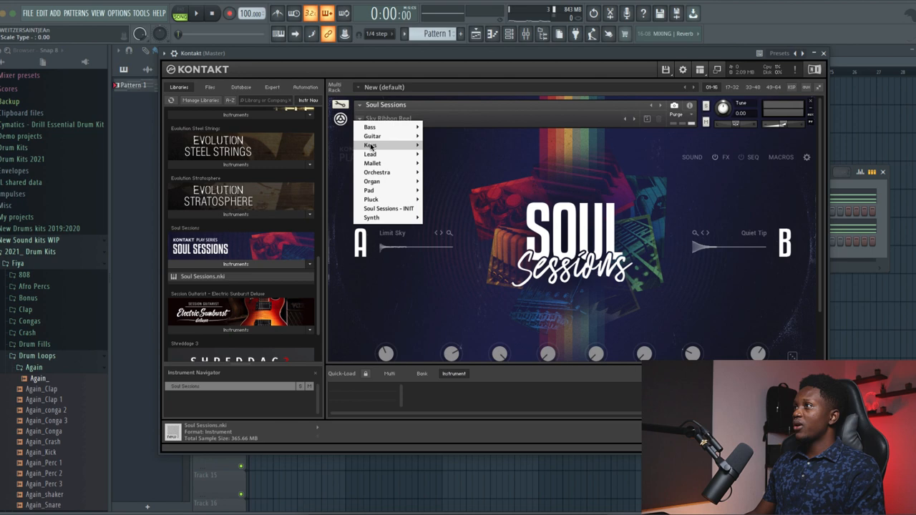
{"action": "mouse_move", "coordinate": [392, 155]}
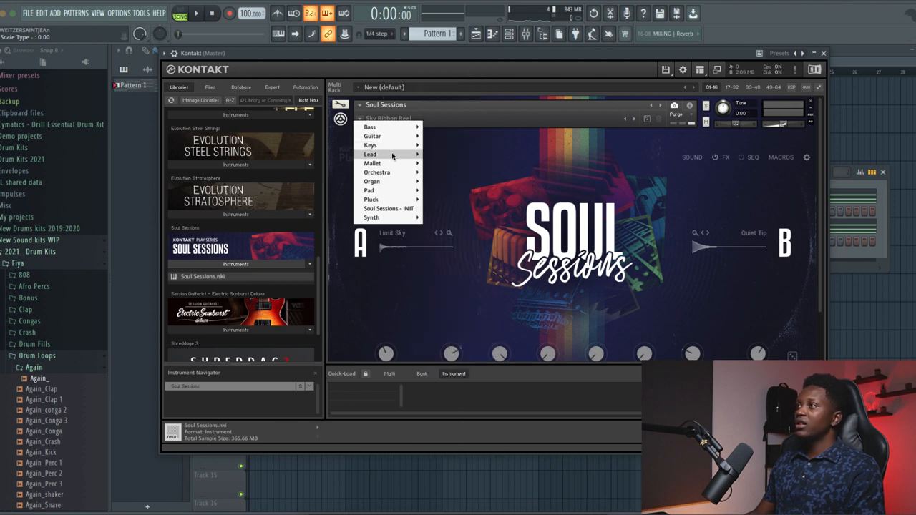
{"action": "mouse_move", "coordinate": [401, 181]}
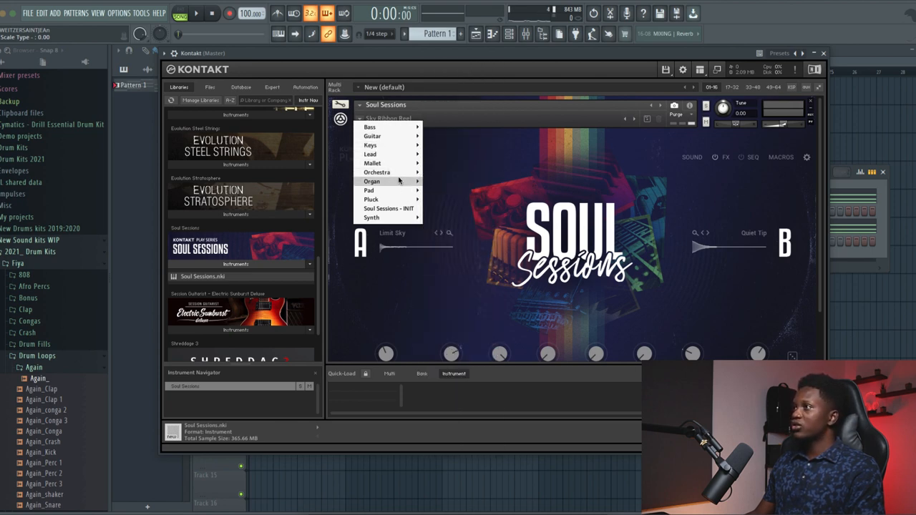
{"action": "mouse_move", "coordinate": [388, 209]}
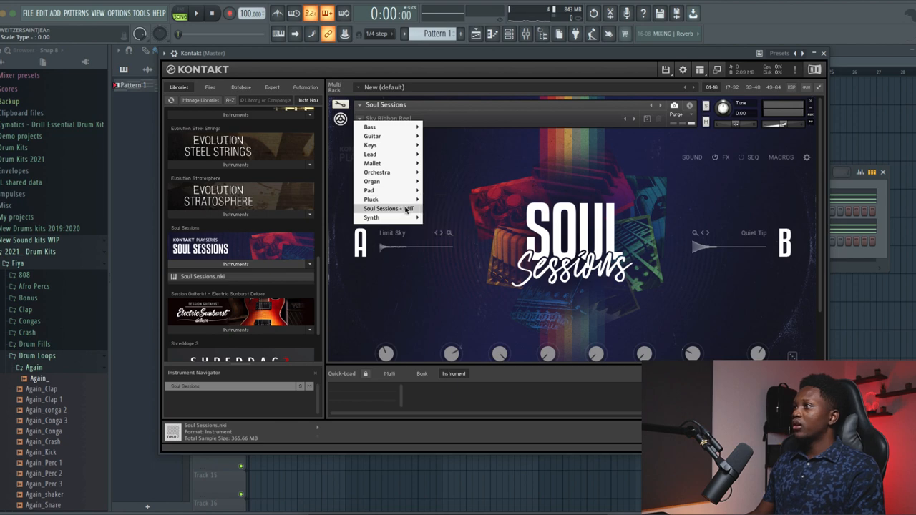
{"action": "mouse_move", "coordinate": [372, 217]}
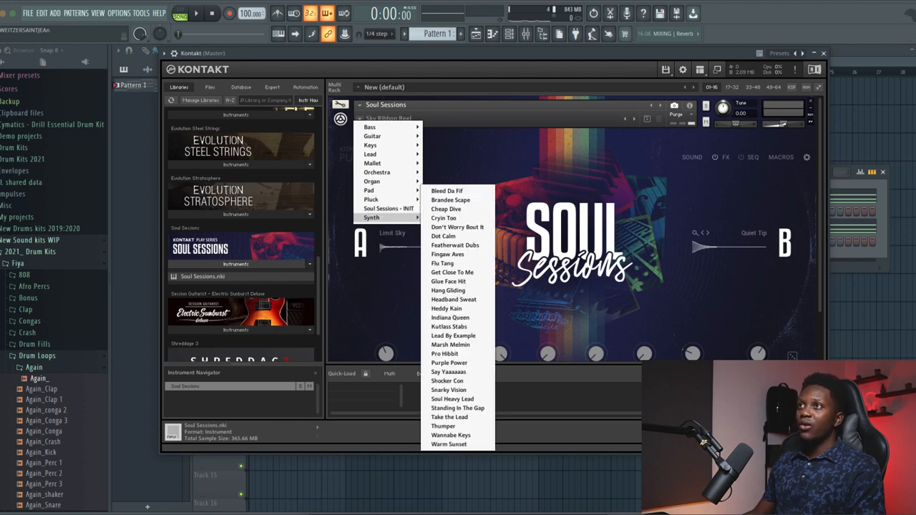
{"action": "left_click", "coordinate": [32, 14]}
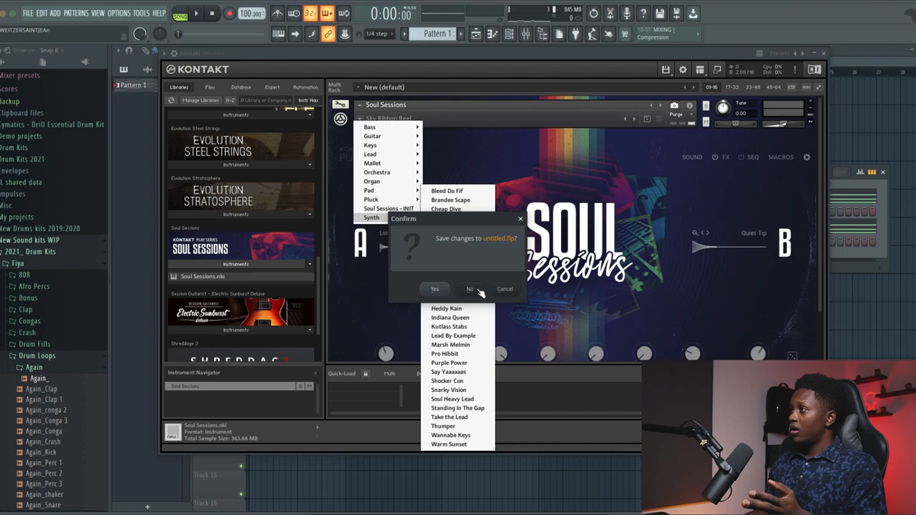
{"action": "left_click", "coordinate": [469, 290]}
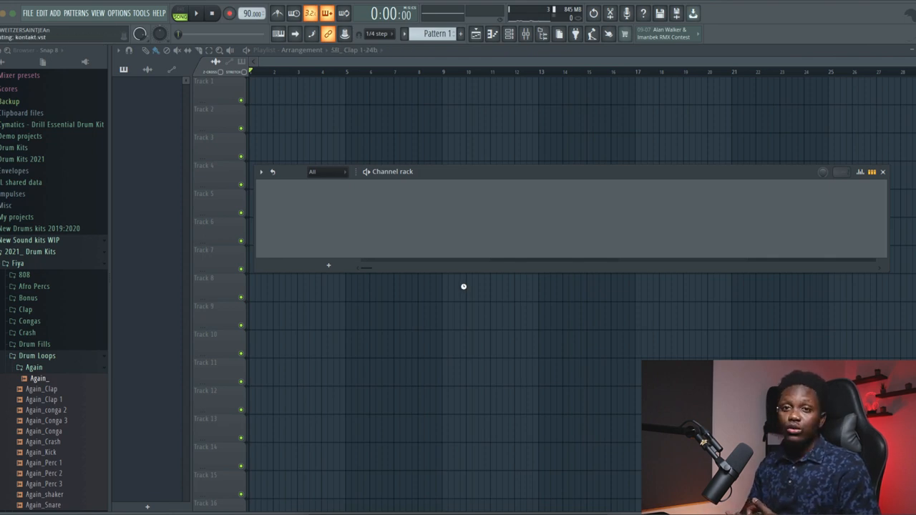
{"action": "mouse_move", "coordinate": [451, 283]}
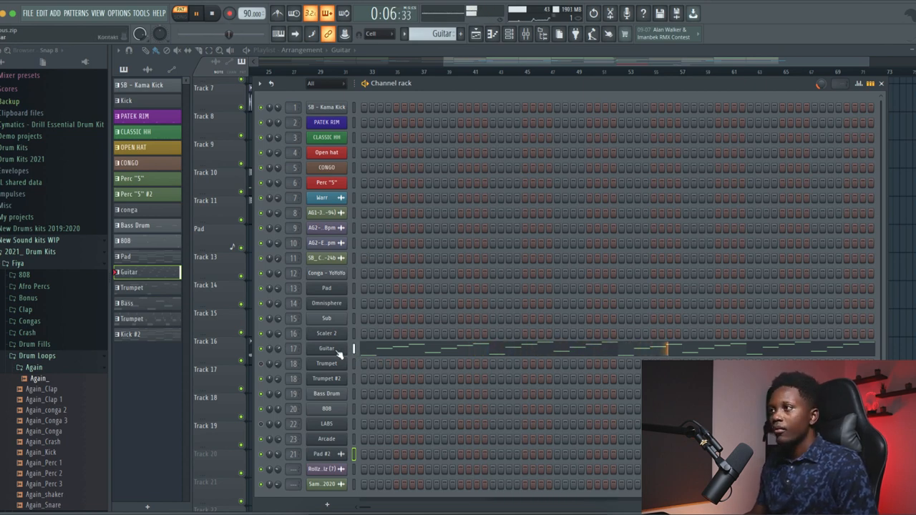
- Open the Trumpet channel's Kontakt instrument and start playlist playback
{"action": "double_click", "coordinate": [325, 348]}
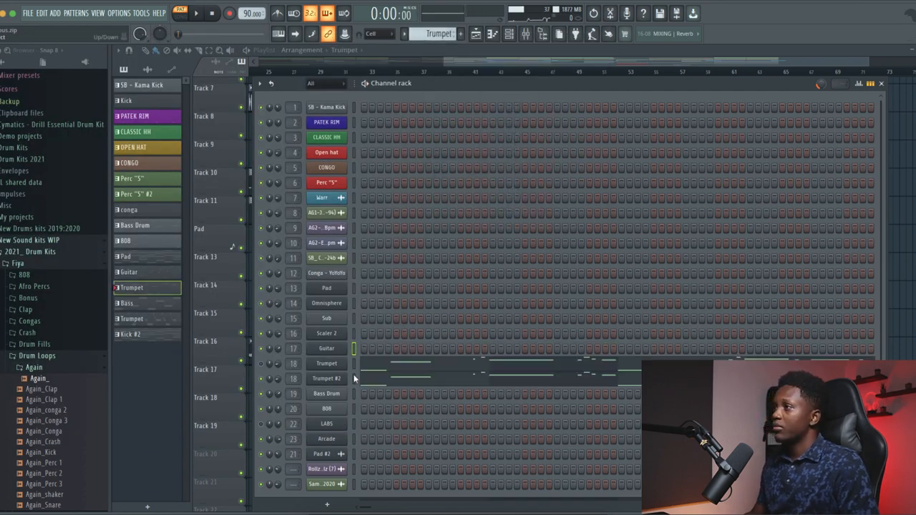
{"action": "double_click", "coordinate": [326, 378]}
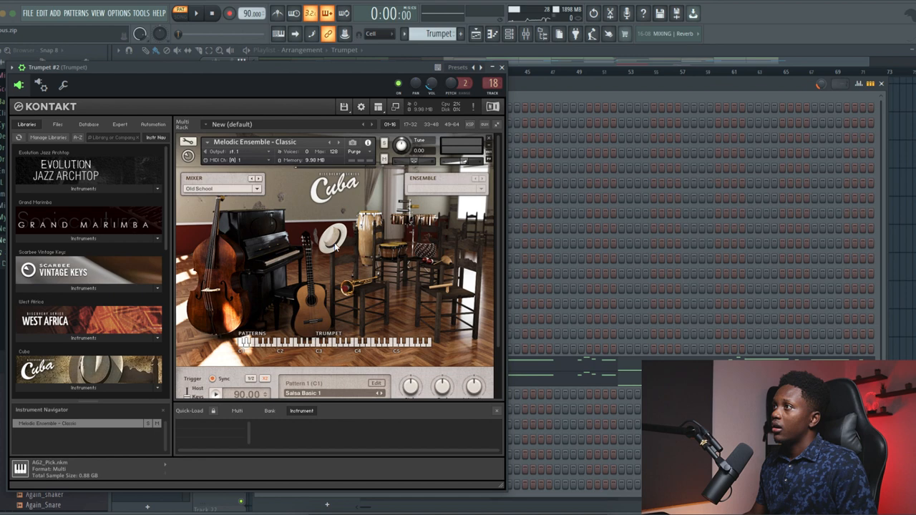
{"action": "left_click", "coordinate": [197, 19]}
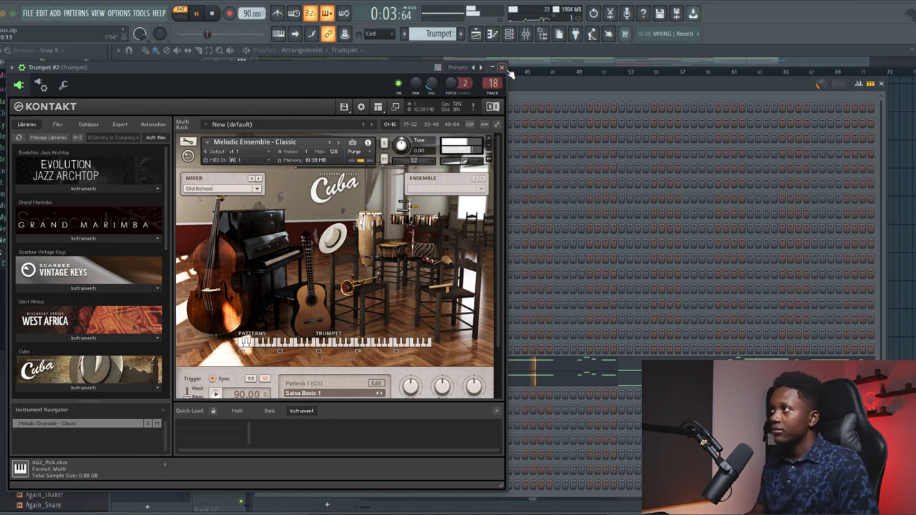
{"action": "left_click", "coordinate": [506, 67]}
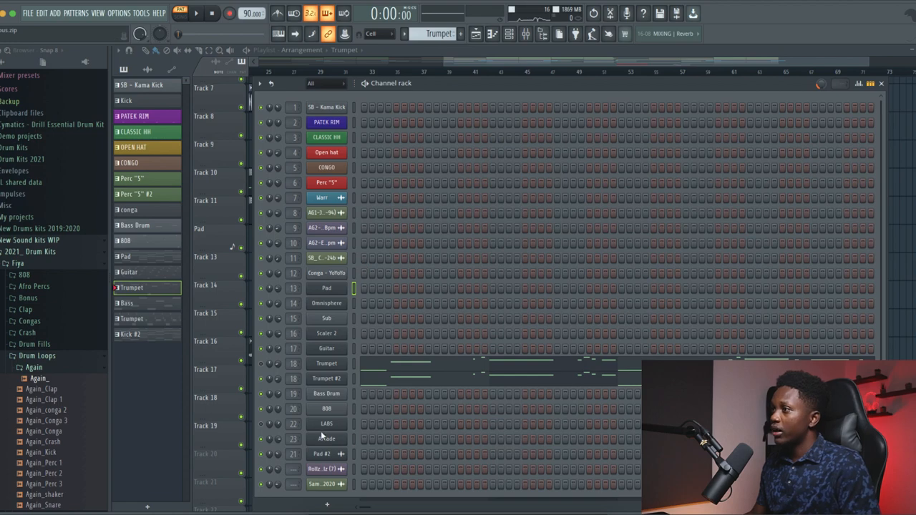
- Preview the LABS Soft Piano channel and close its plugin window
{"action": "left_click", "coordinate": [326, 424]}
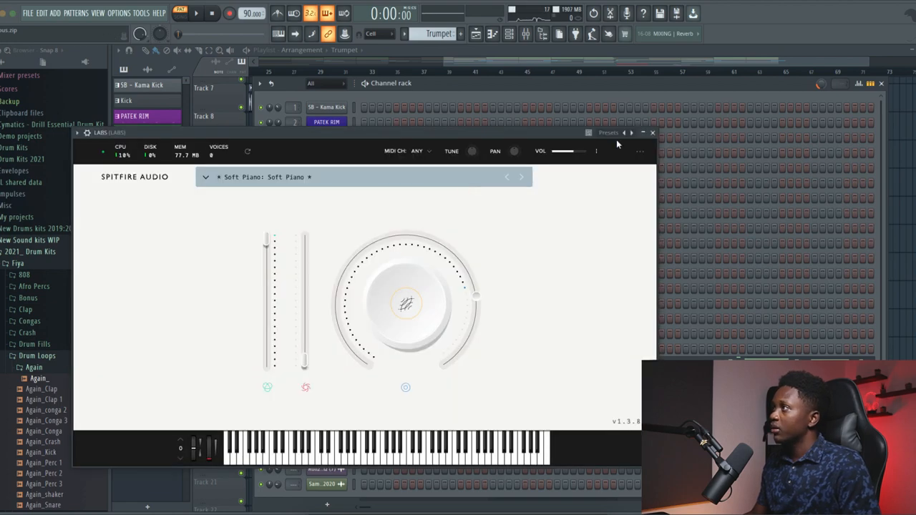
{"action": "left_click", "coordinate": [652, 132]}
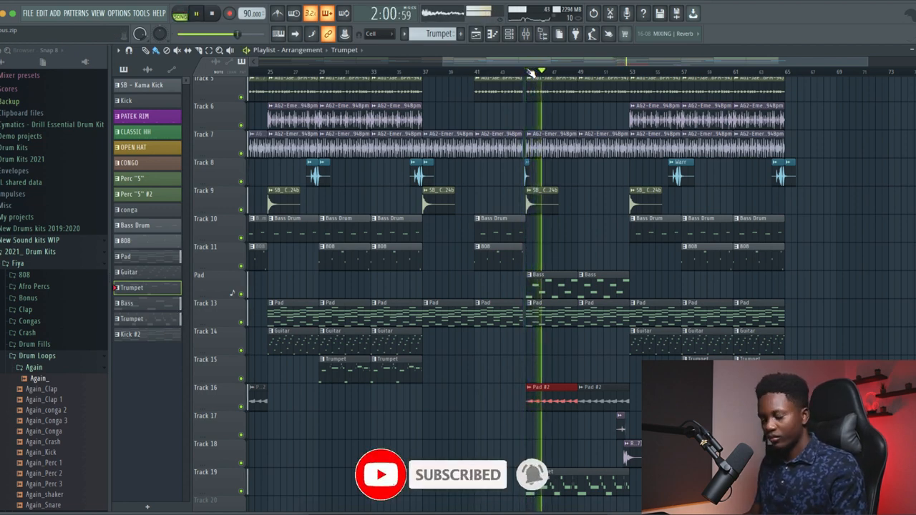
- Scroll the plugin browser to find Analog Lab V for the new project
{"action": "scroll", "scroll_direction": "down", "scroll_amount": 3}
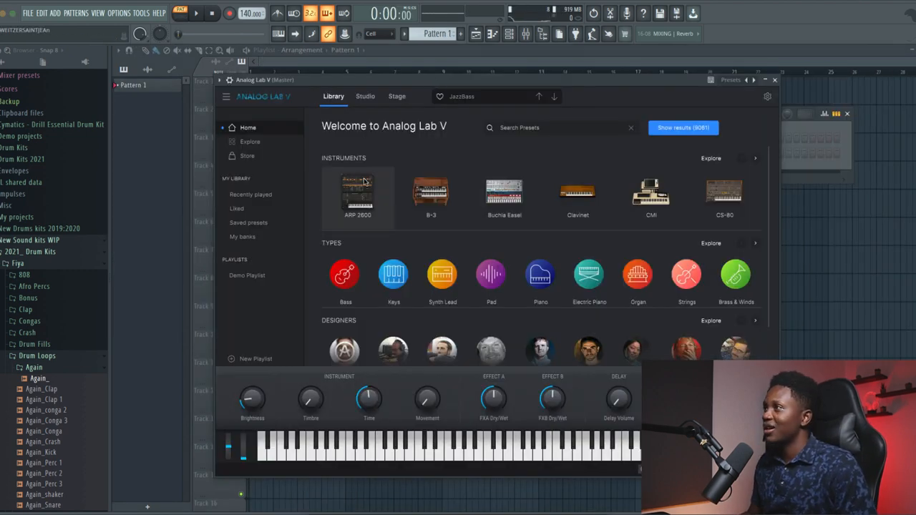
{"action": "mouse_move", "coordinate": [390, 207]}
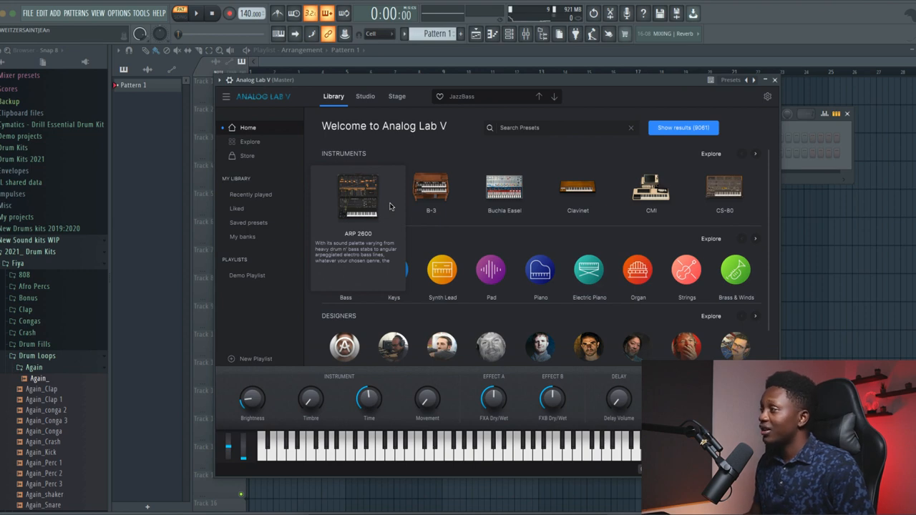
{"action": "mouse_move", "coordinate": [431, 193]}
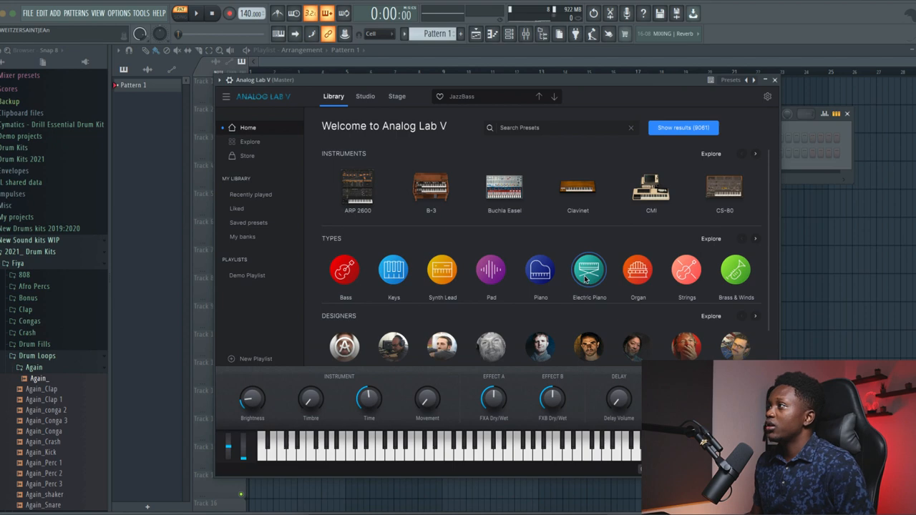
- Filter Analog Lab V's Explore list to Electric Piano presets
{"action": "left_click", "coordinate": [588, 269]}
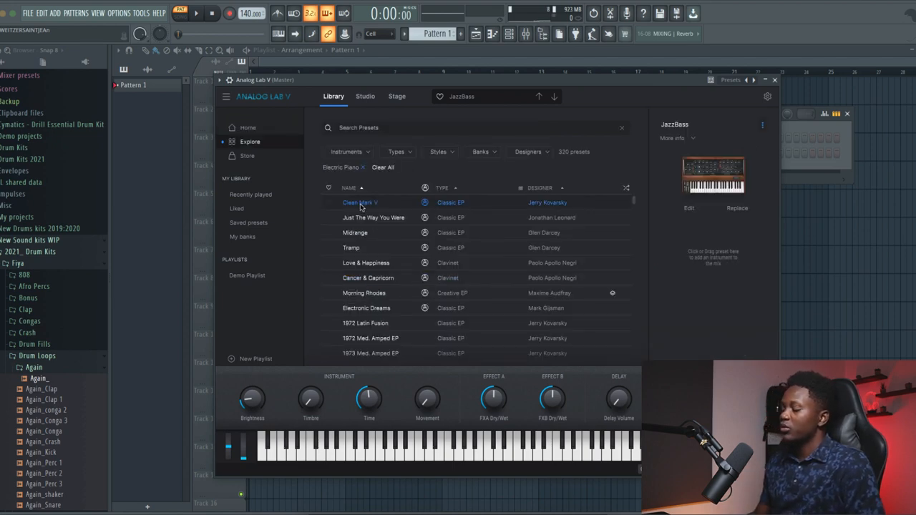
- Audition the Clean Mark V and Morning Rhodes electric piano presets
{"action": "left_click", "coordinate": [361, 203]}
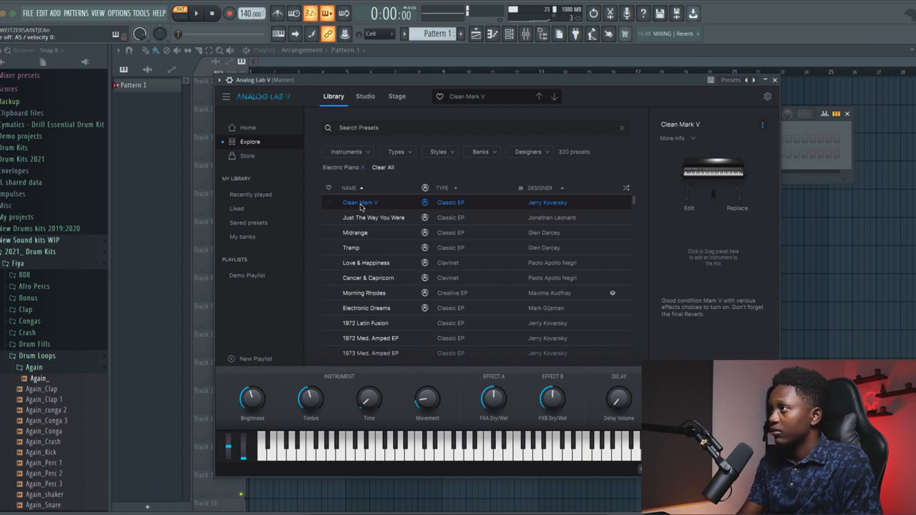
{"action": "left_click", "coordinate": [363, 287]}
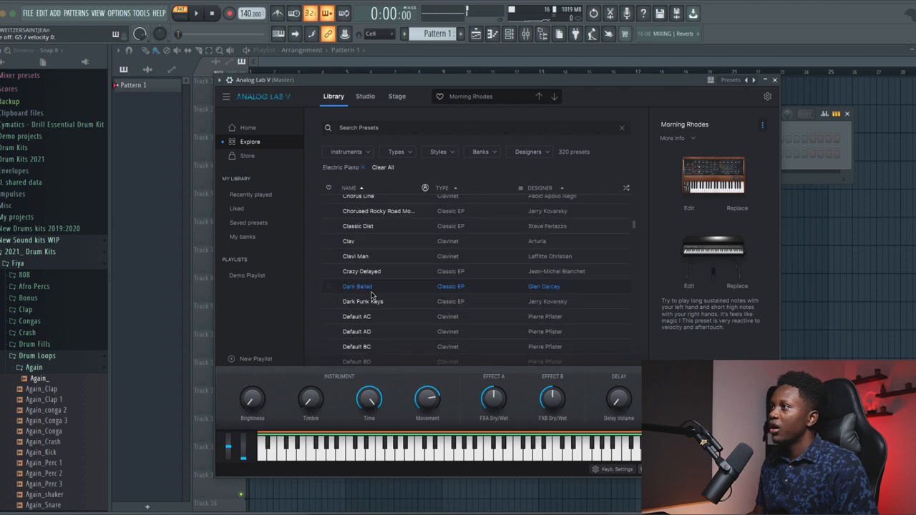
{"action": "scroll", "scroll_direction": "down", "scroll_amount": 3}
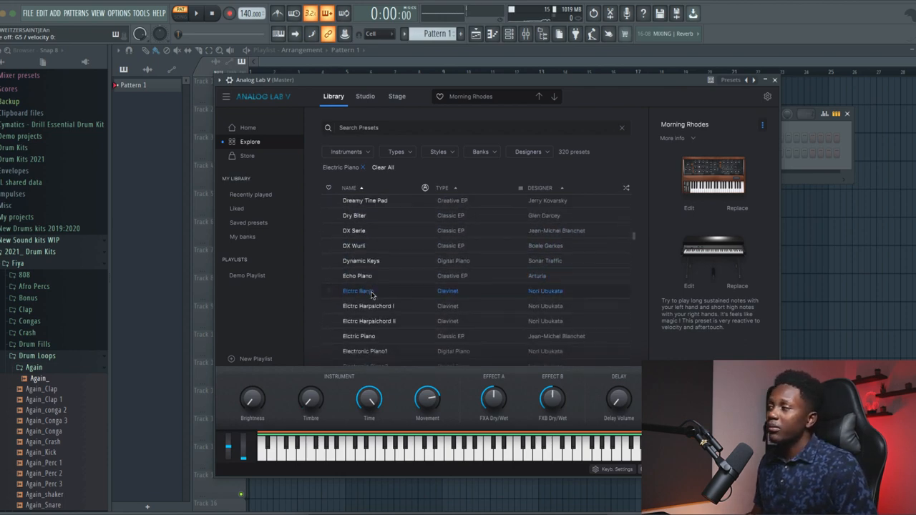
{"action": "scroll", "scroll_direction": "down", "scroll_amount": 3}
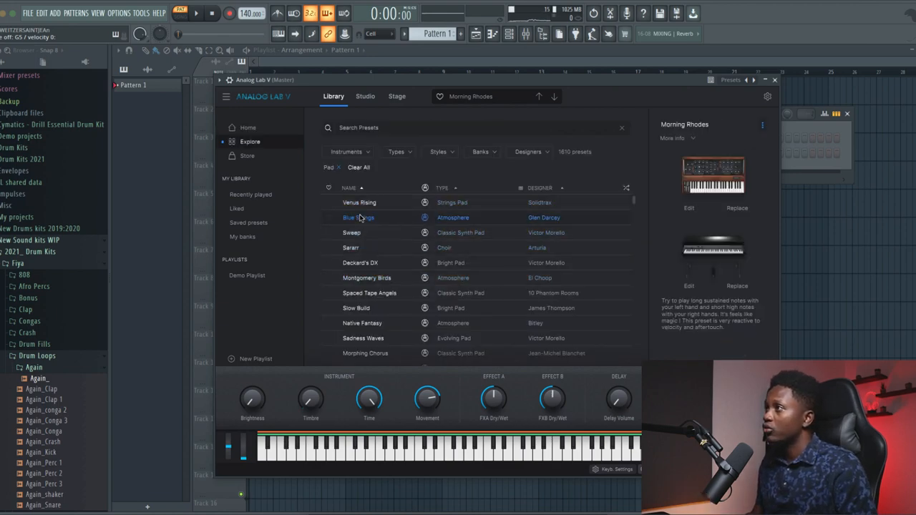
- Try Bow Strings and a Bright Pad, load 3 Osc Bass, and return to the home page
{"action": "left_click", "coordinate": [358, 218]}
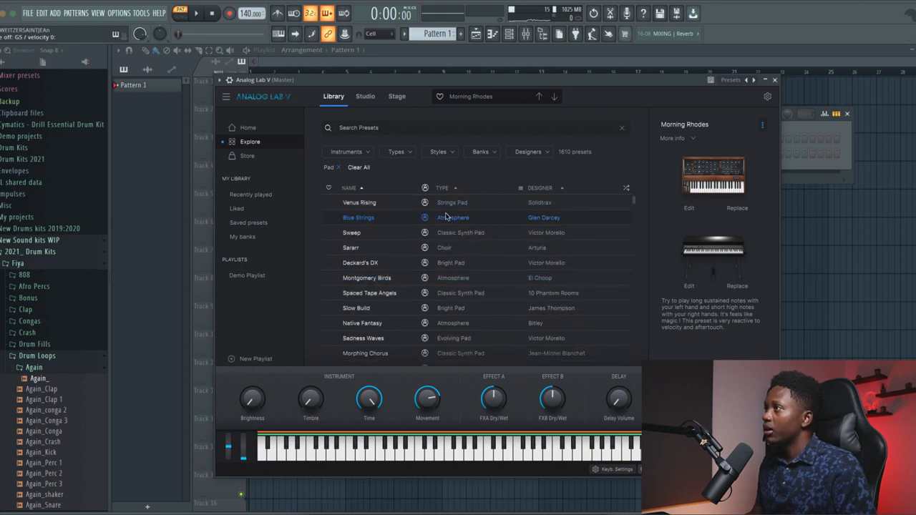
{"action": "scroll", "scroll_direction": "down", "scroll_amount": 3}
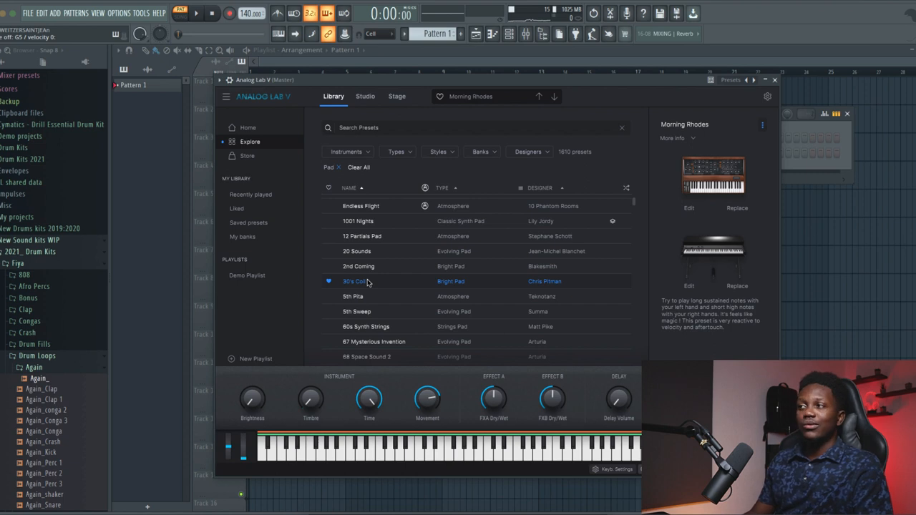
{"action": "double_click", "coordinate": [354, 280]}
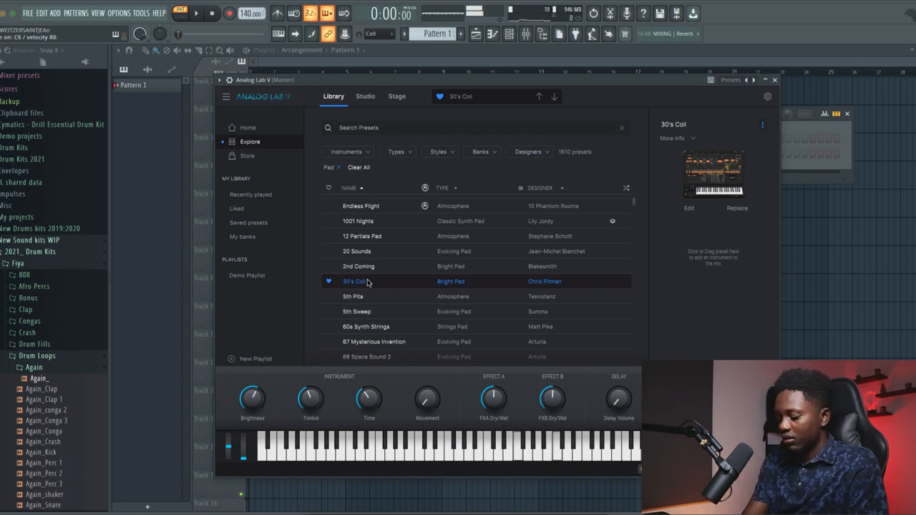
{"action": "scroll", "scroll_direction": "down", "scroll_amount": 3}
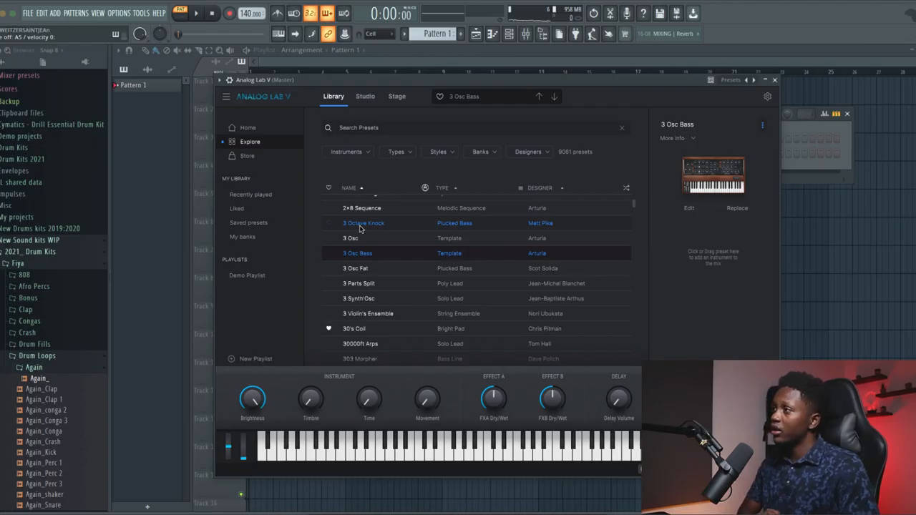
{"action": "left_click", "coordinate": [248, 127]}
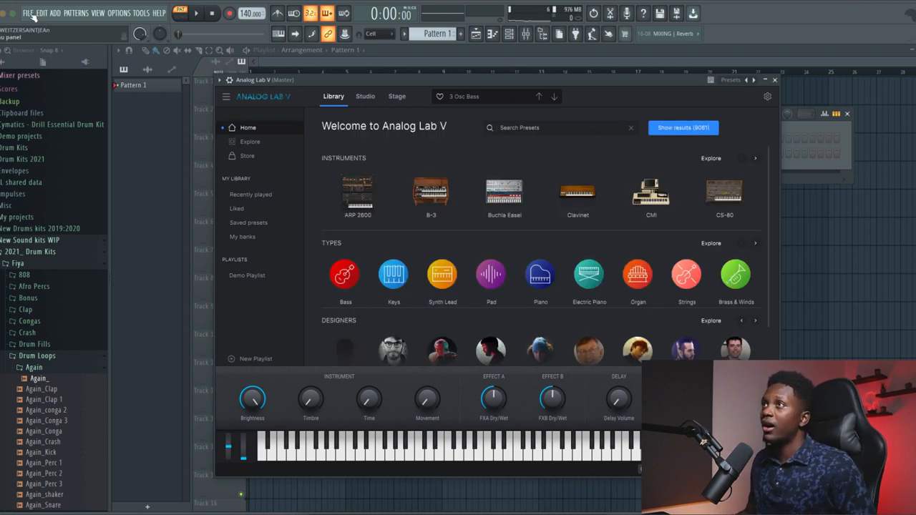
- Open a recent project from the File menu, discarding changes to the untitled one
{"action": "left_click", "coordinate": [29, 15]}
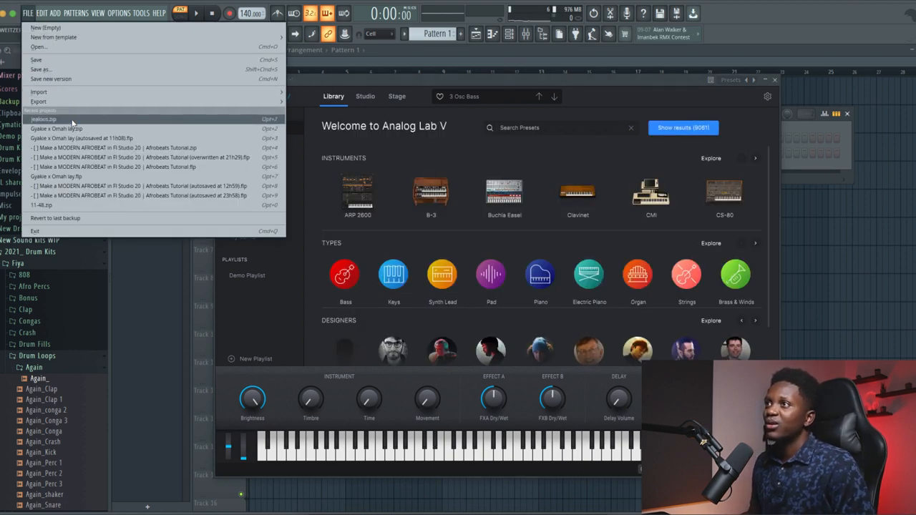
{"action": "mouse_move", "coordinate": [64, 129]}
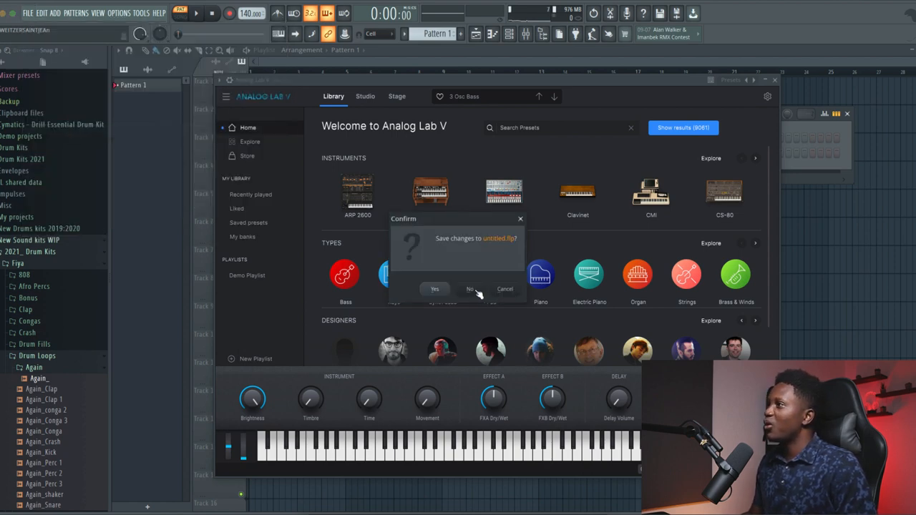
{"action": "left_click", "coordinate": [469, 289]}
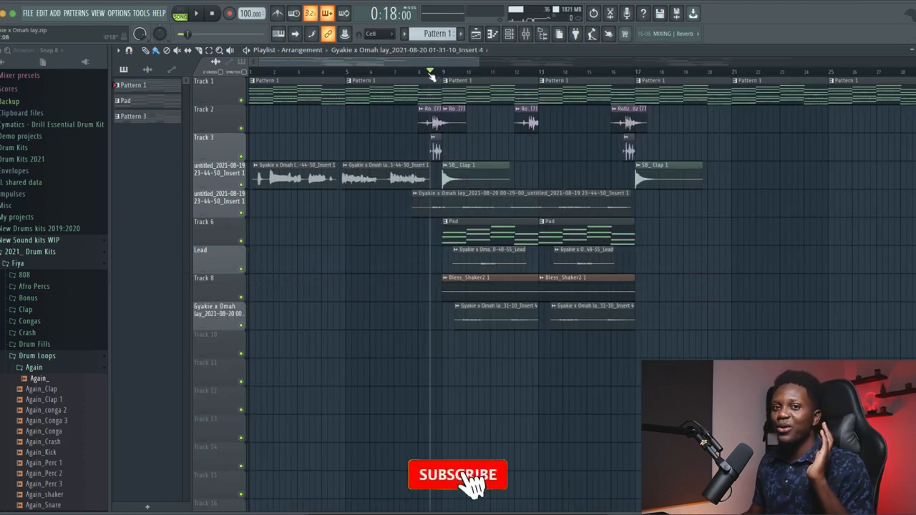
{"action": "left_click", "coordinate": [458, 475]}
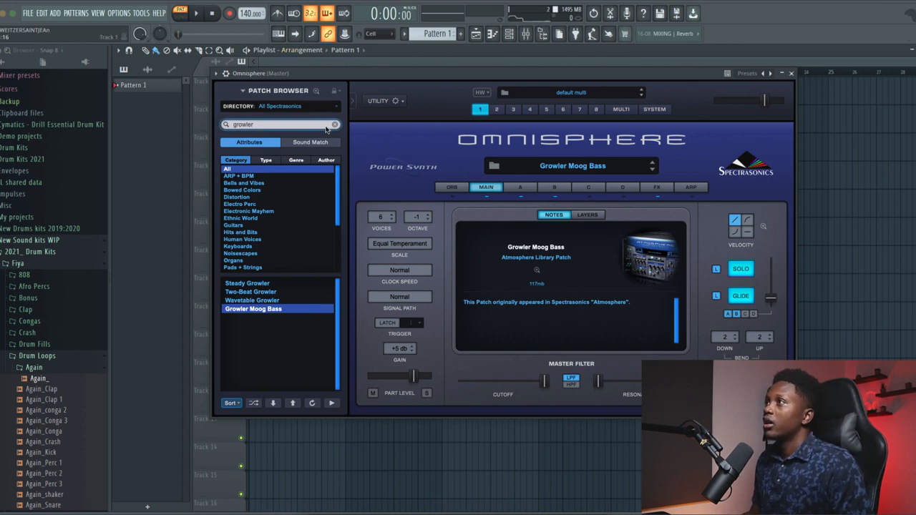
- Audition the Jazz Guitar Pick a and Jazz Guitar Fingers a patches from Omnisphere's Guitars category
{"action": "left_click", "coordinate": [334, 123]}
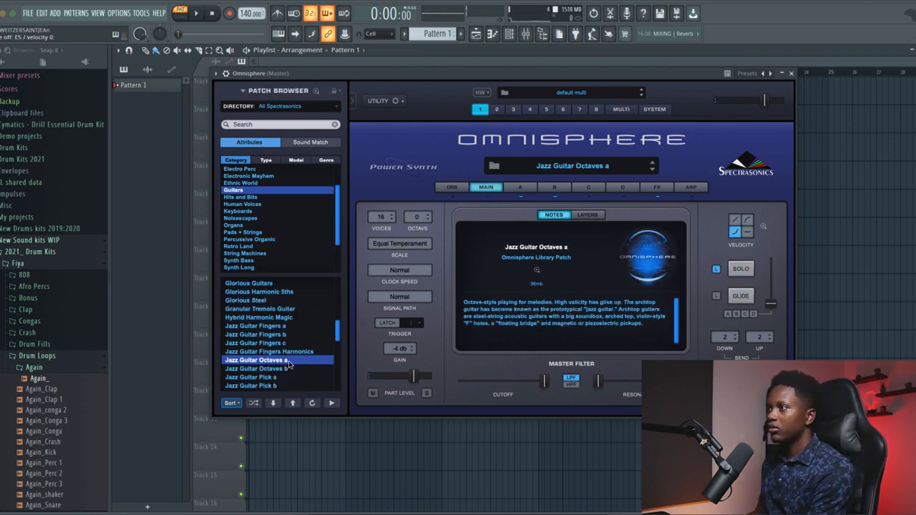
{"action": "left_click", "coordinate": [250, 369]}
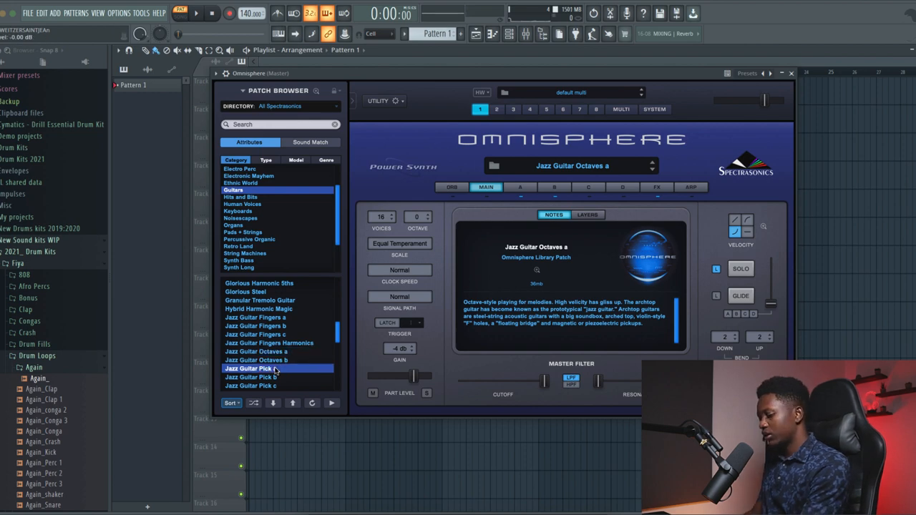
{"action": "left_click", "coordinate": [250, 368]}
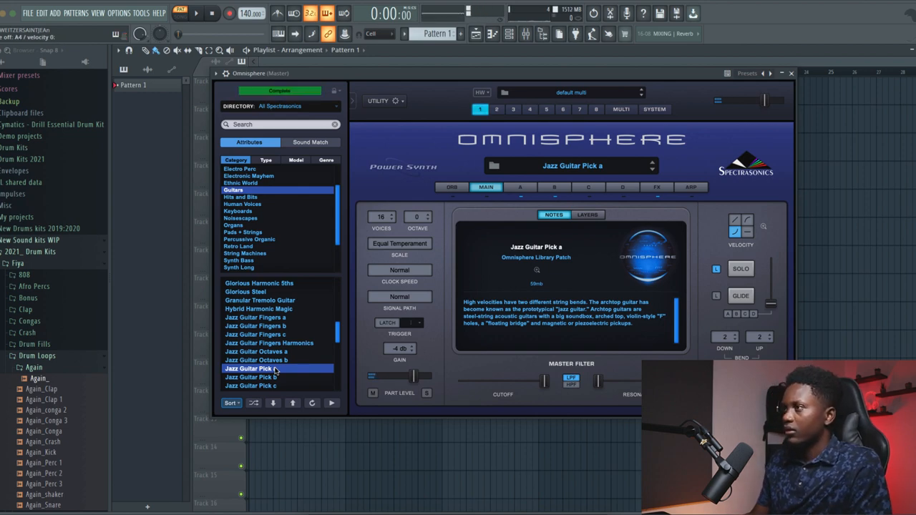
{"action": "left_click", "coordinate": [255, 318]}
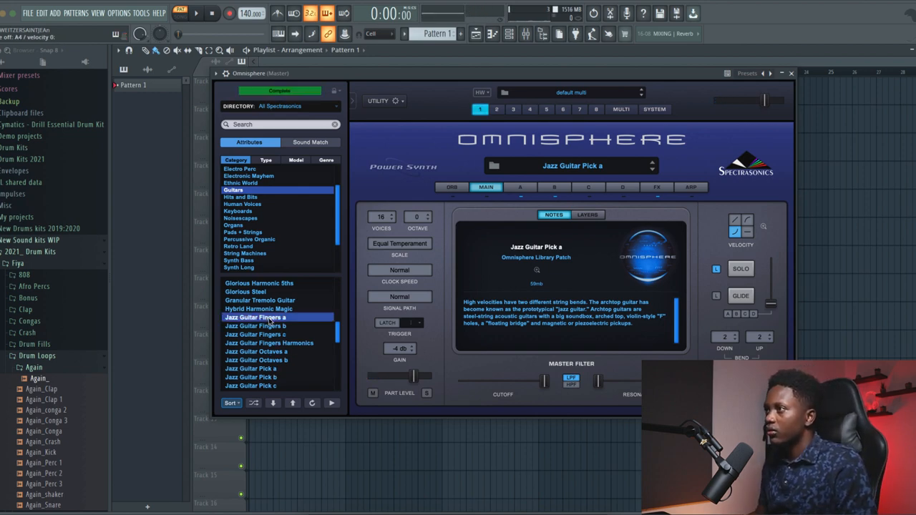
{"action": "left_click", "coordinate": [257, 318]}
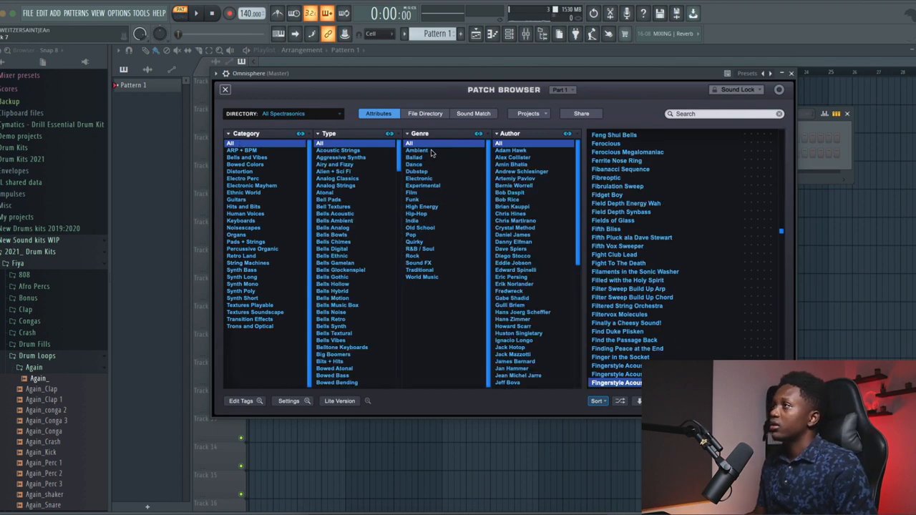
- Filter to Ambient genre, Bells Hollow type and load the CS-80 Sine Bells patch
{"action": "left_click", "coordinate": [418, 151]}
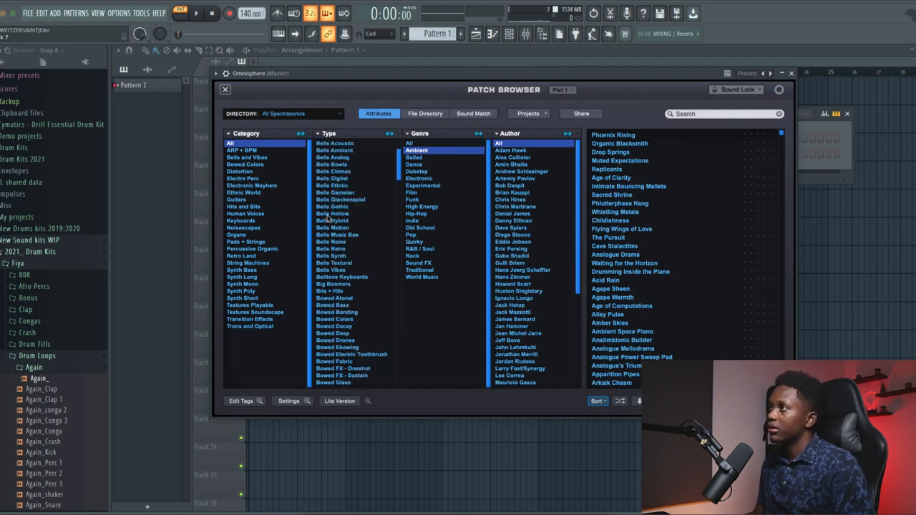
{"action": "left_click", "coordinate": [332, 214]}
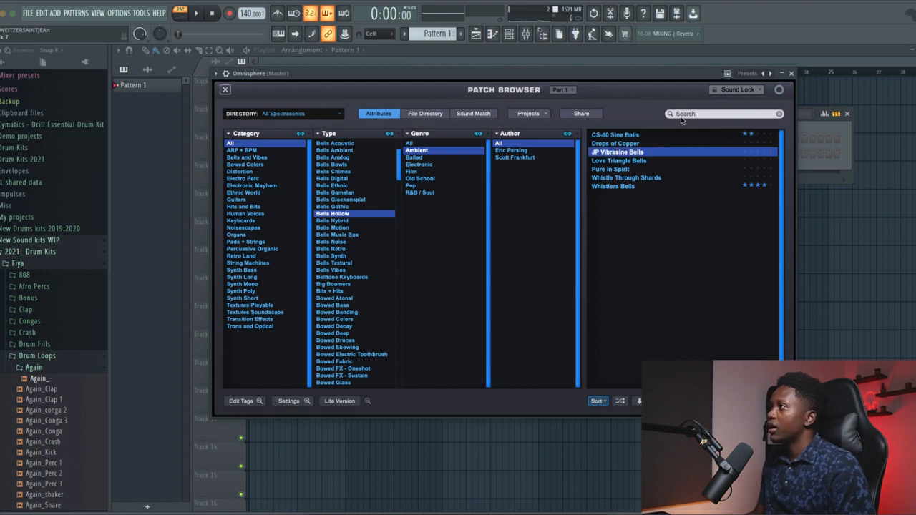
{"action": "left_click", "coordinate": [614, 134]}
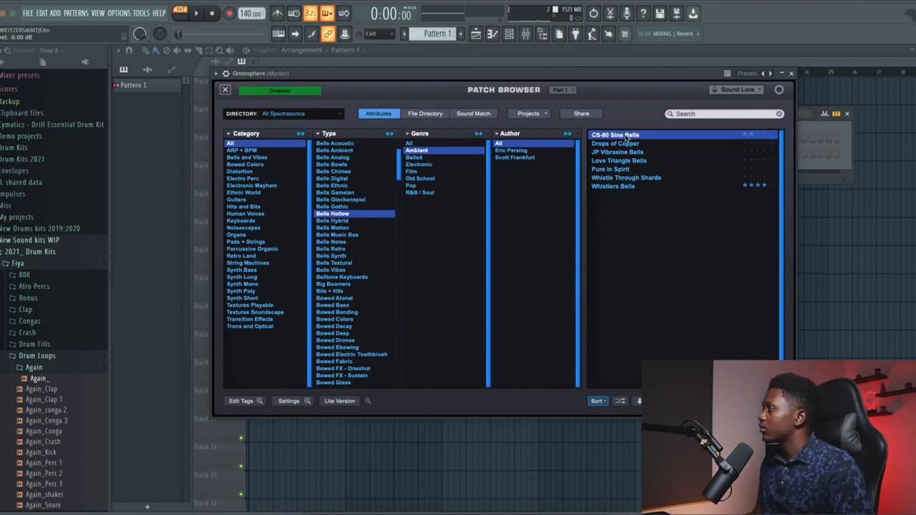